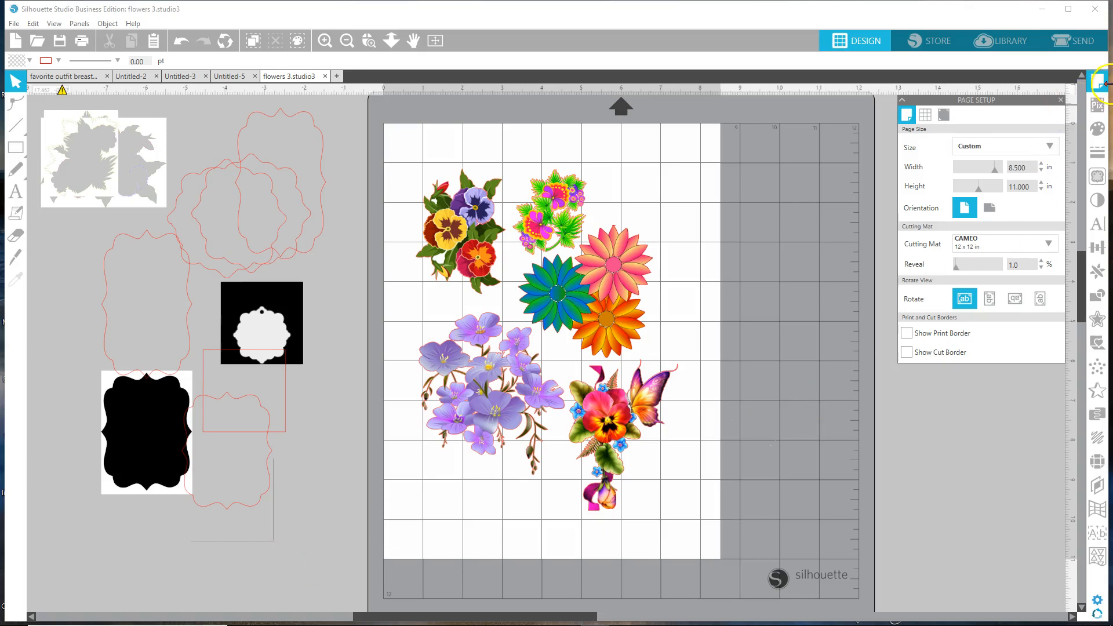
Step: Show the Send panel with cardstock cut settings and the ready CAMEO 3
left_click(1076, 40)
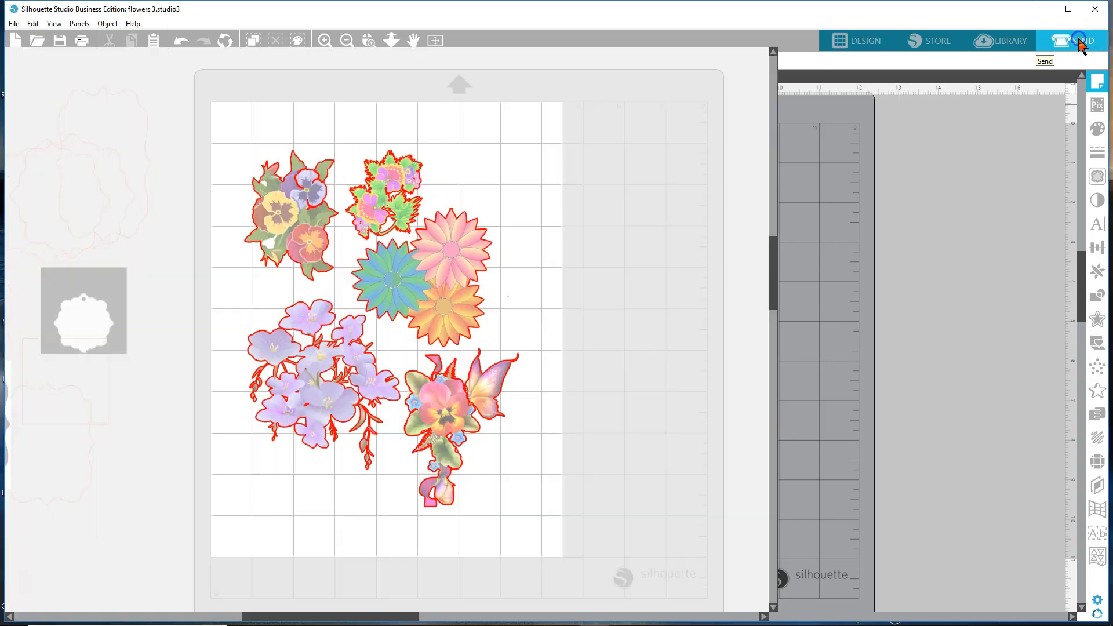
left_click(1073, 41)
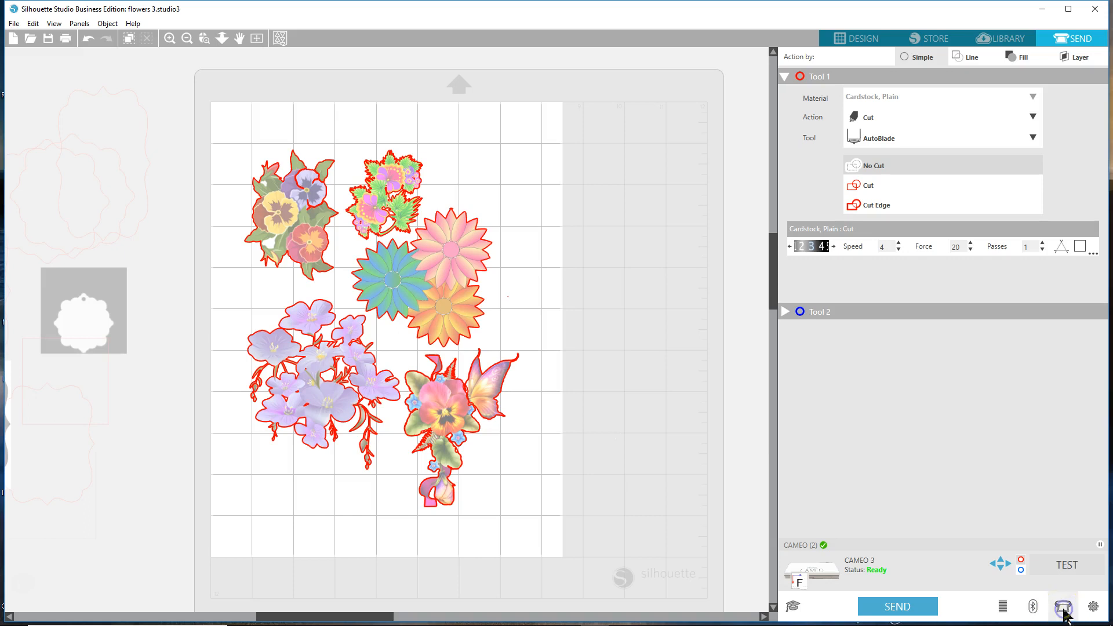
Step: Show the Silhouette Devices popup listing the USB-connected CAMEO 3 with its firmware version
left_click(1063, 605)
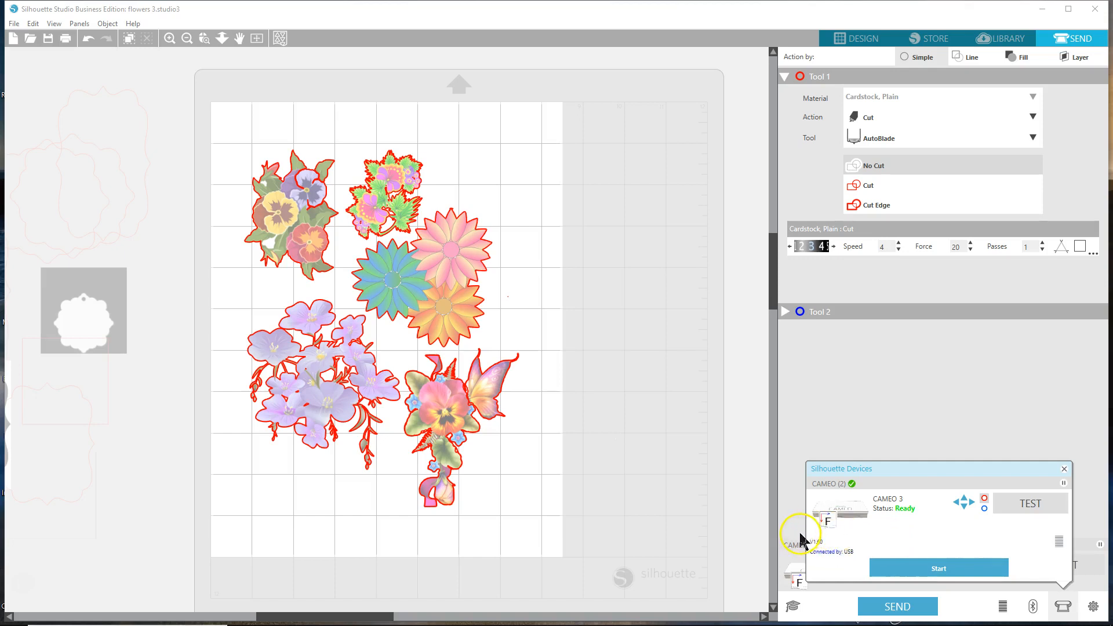
mouse_move(826, 555)
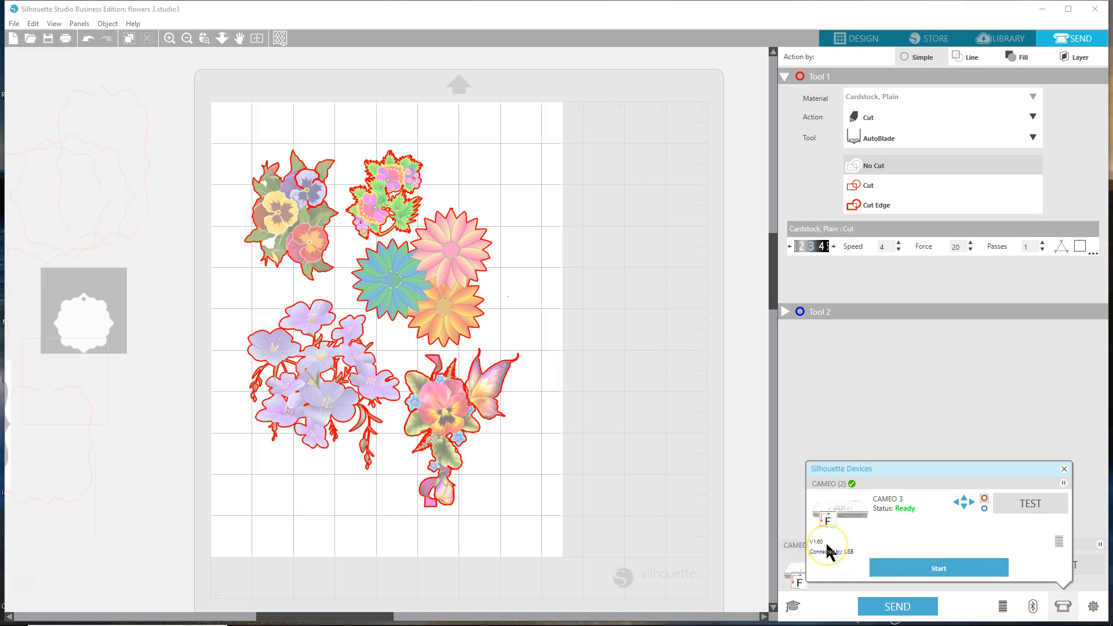